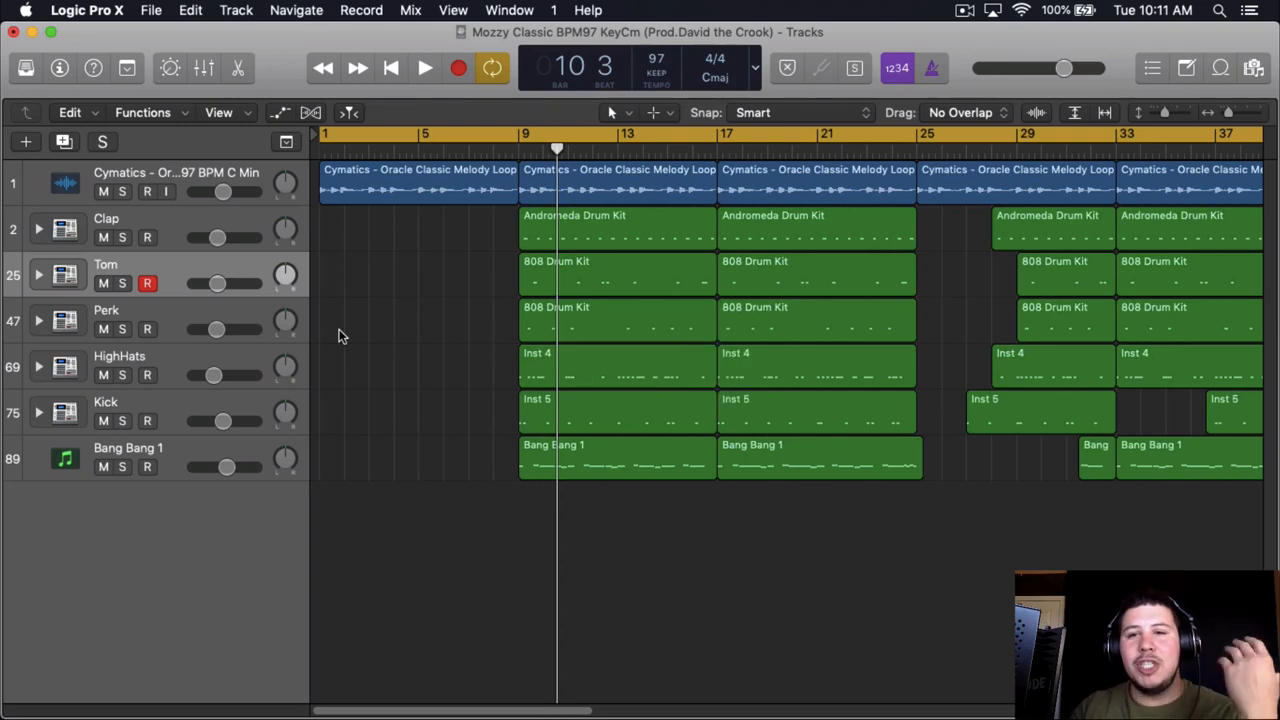
- Start playback of the beat from around bar 8 to hear the drums
double_click(815, 230)
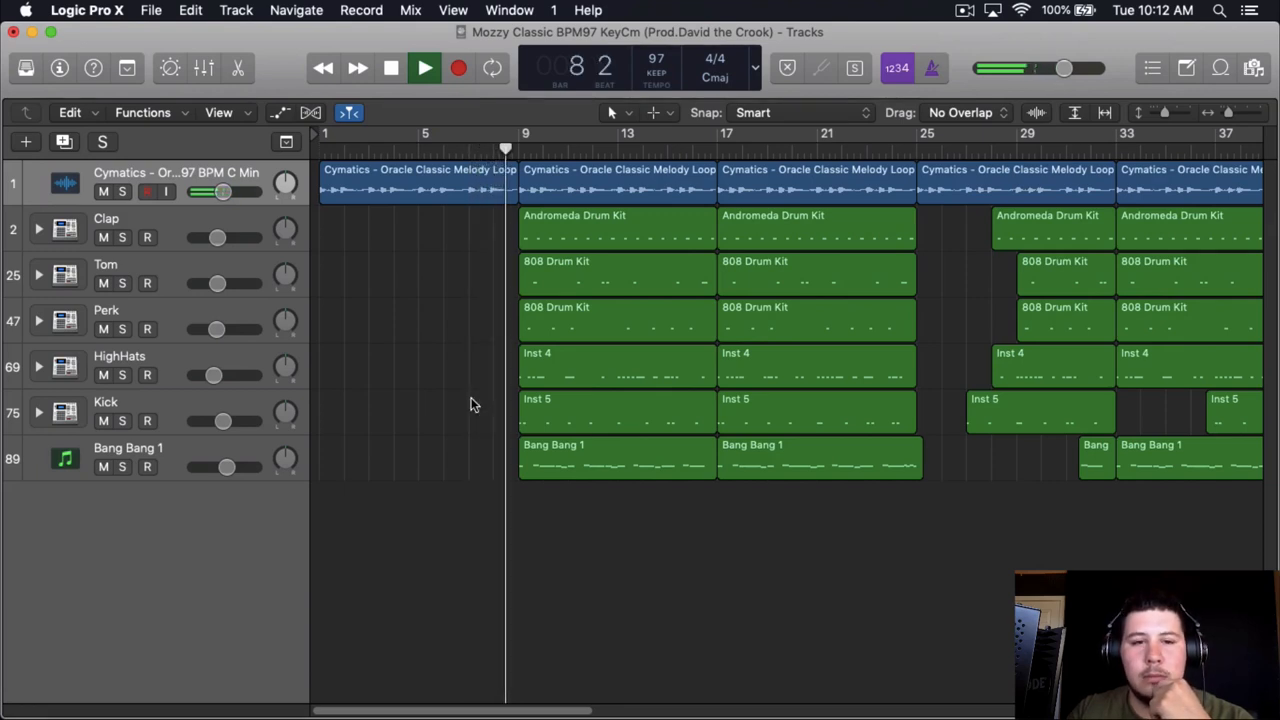
- Let the beat play through the first drum section, then stop playback
left_click(424, 68)
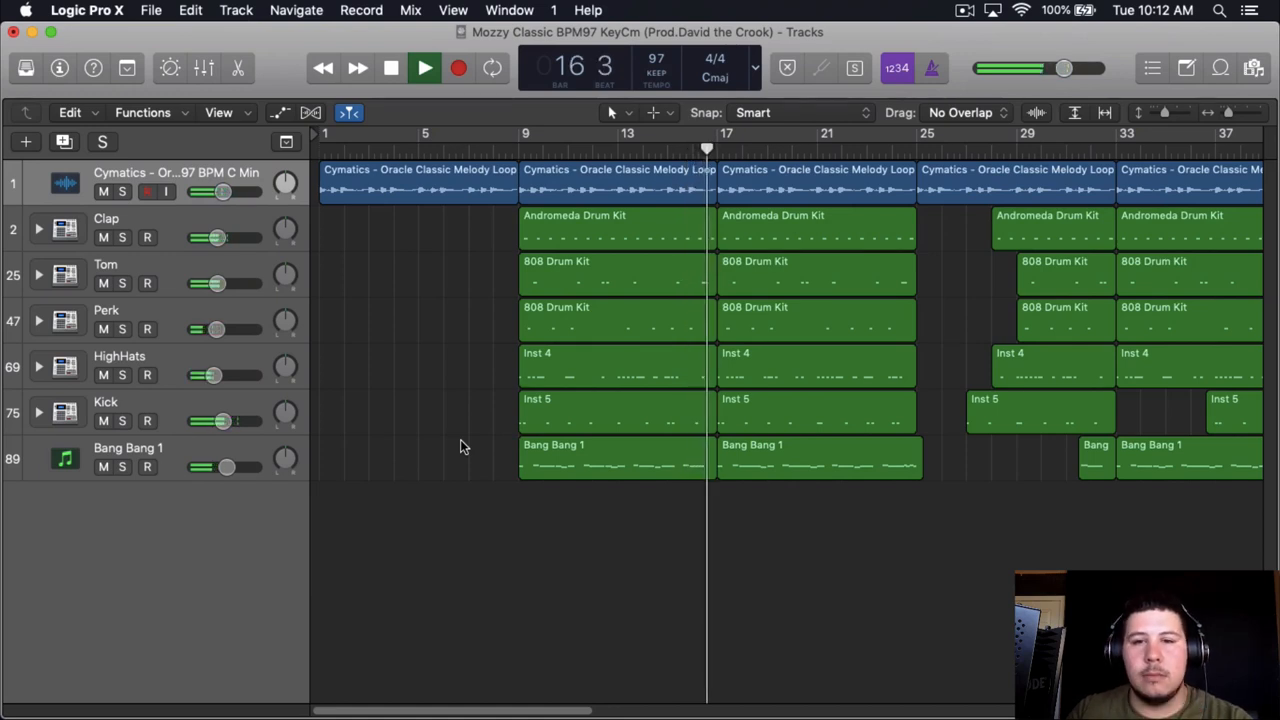
left_click(424, 68)
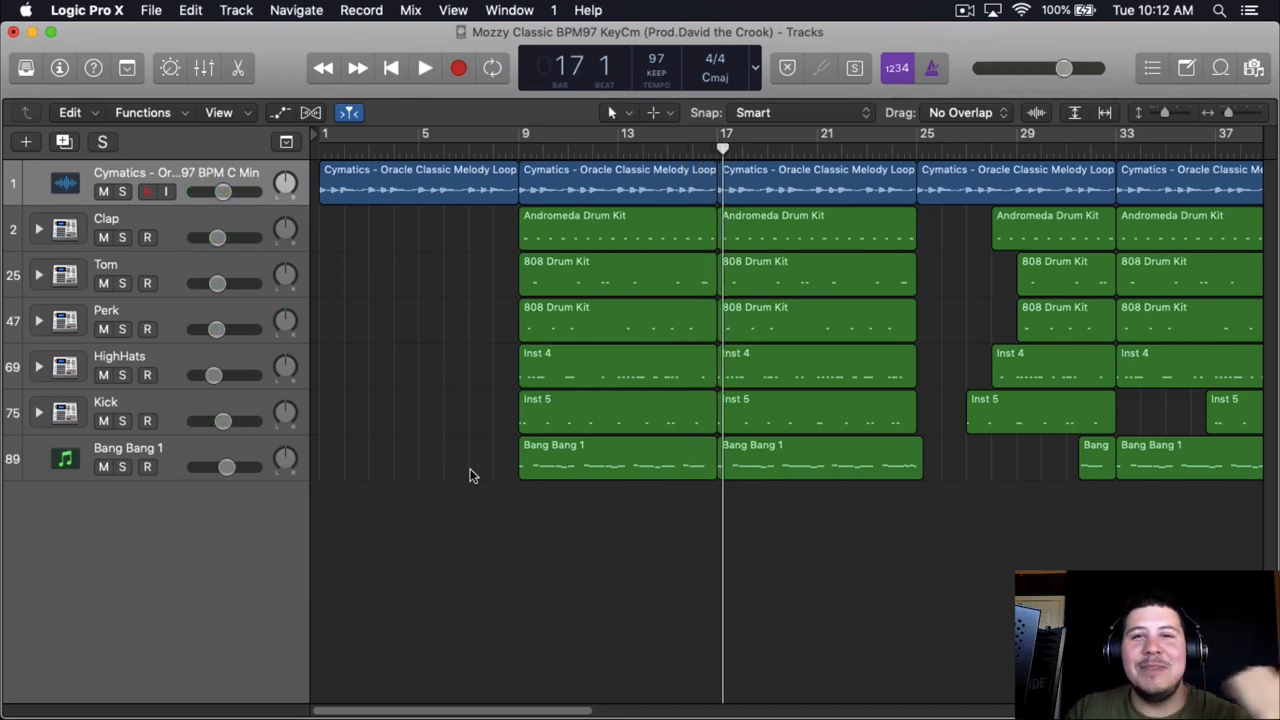
mouse_move(513, 418)
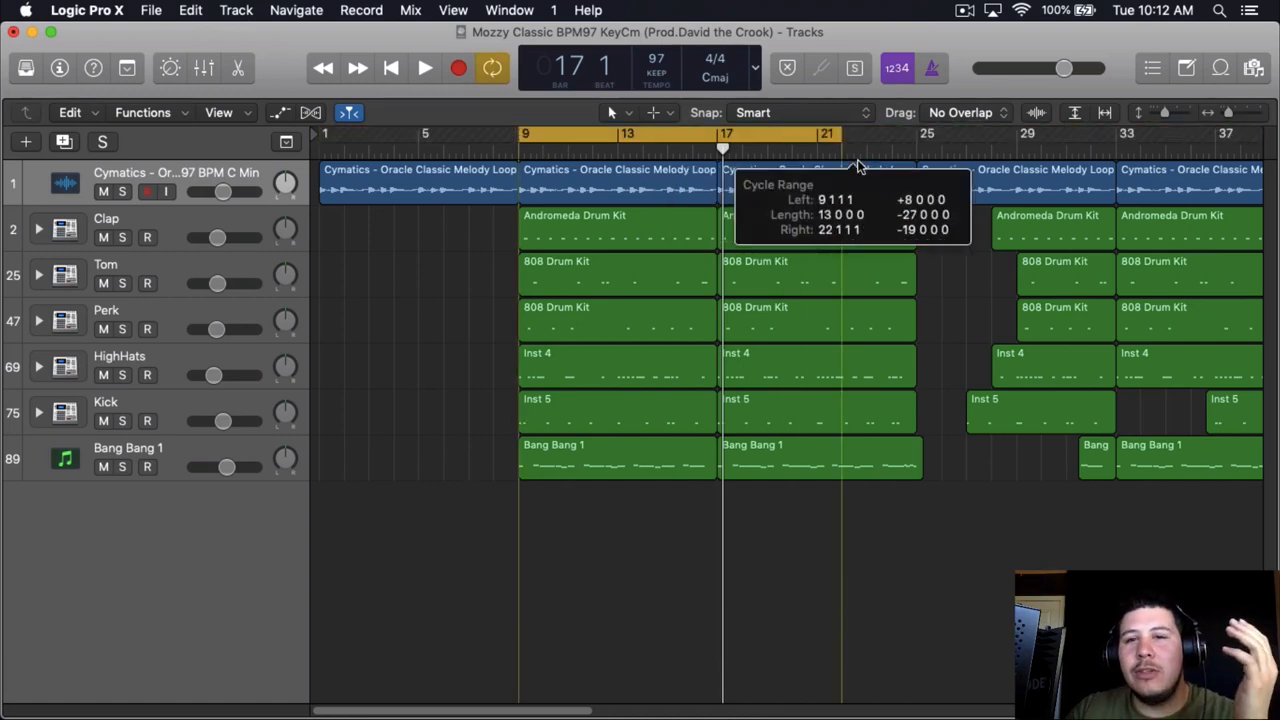
- Open the Tom 808 Drum Kit regions in the Piano Roll and select all 18 tom notes
double_click(617, 275)
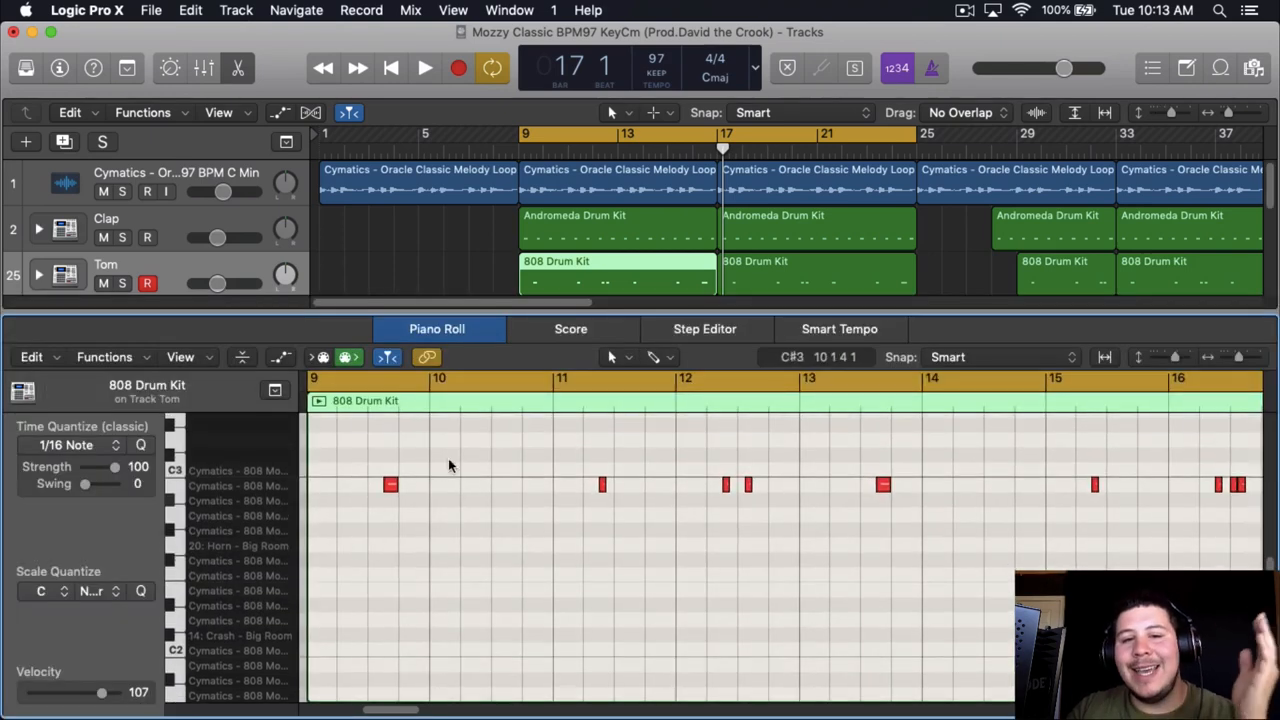
left_click(390, 485)
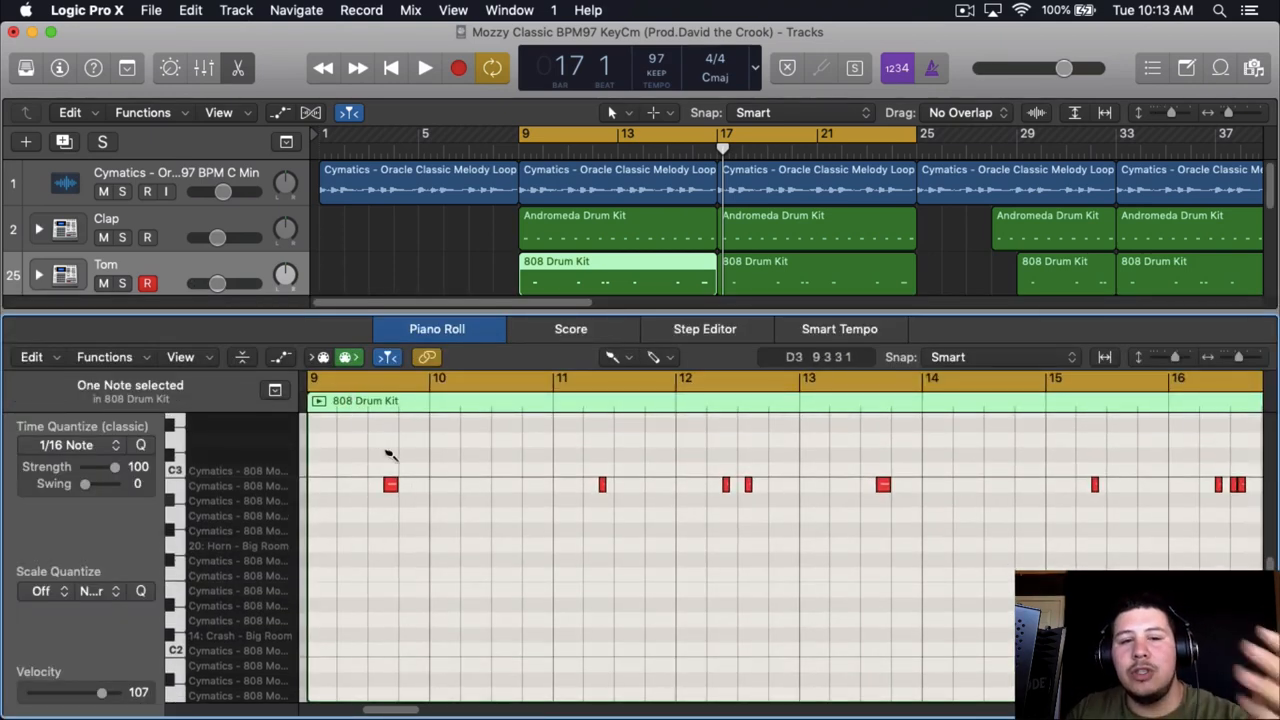
left_click(612, 357)
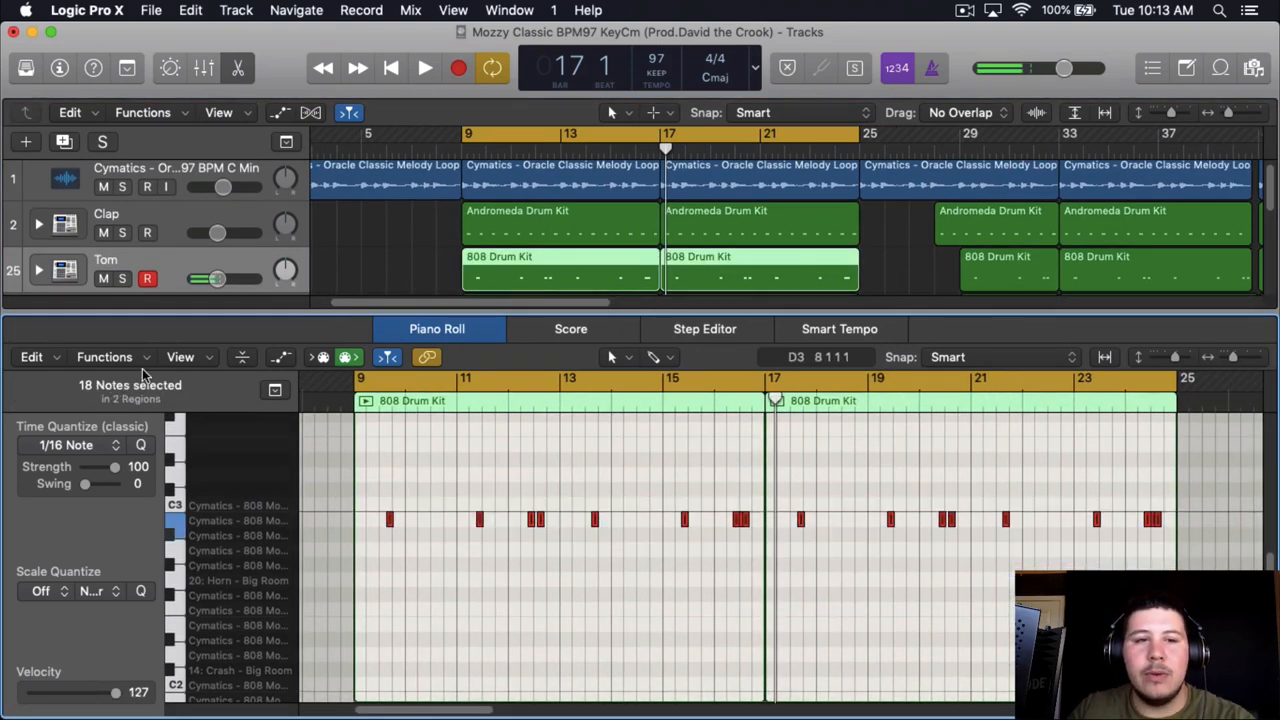
- Apply the Humanize MIDI transform to the tom notes and close its window
left_click(104, 357)
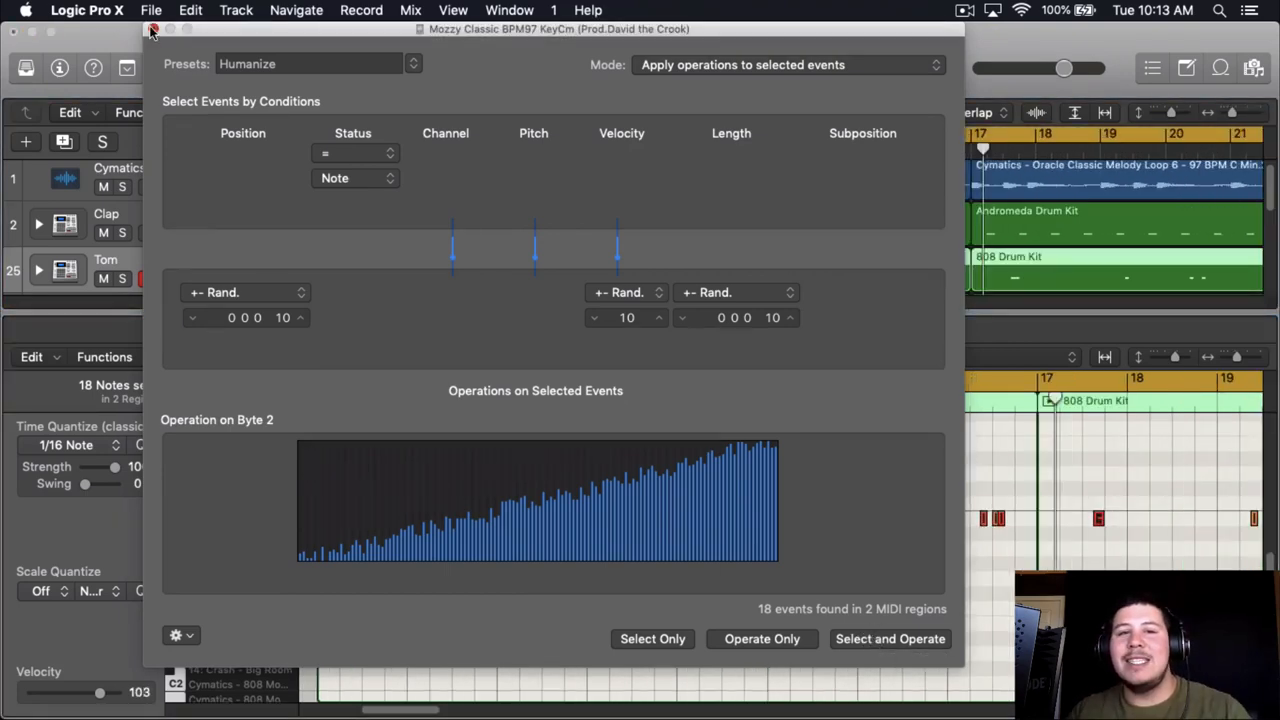
left_click(152, 30)
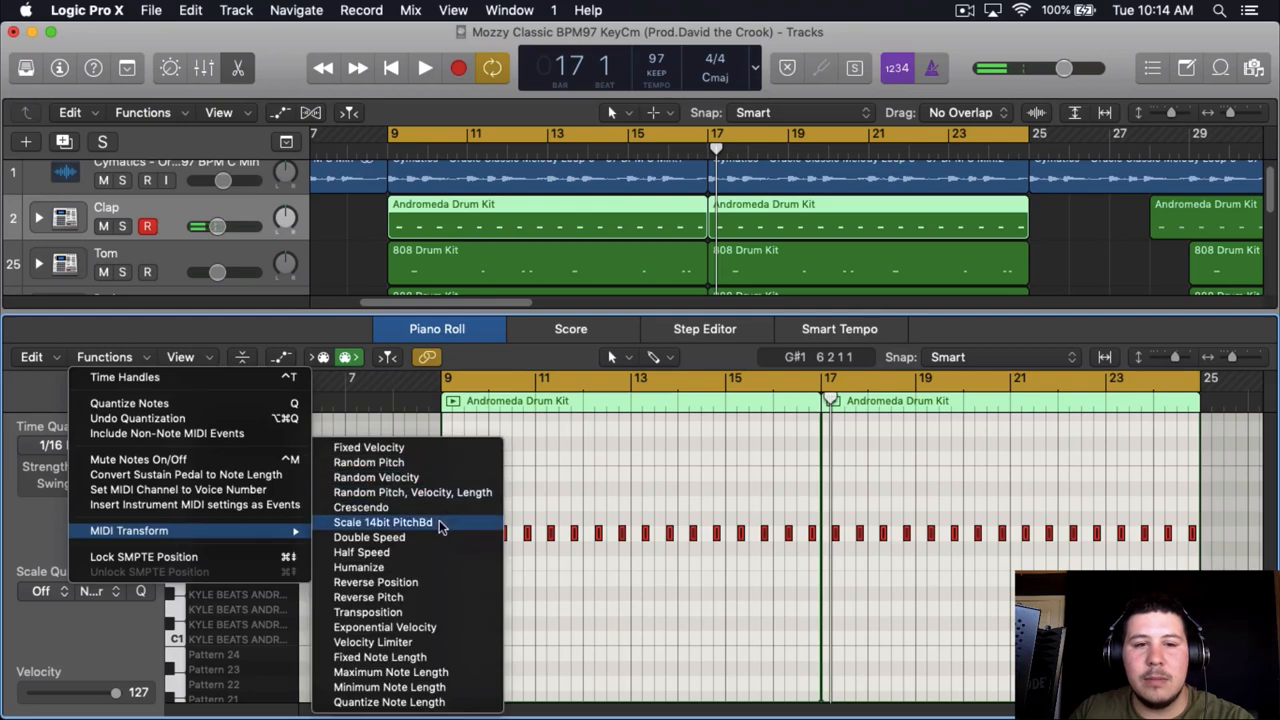
- Humanize the 32 clap notes, replay the beat and stop near bar 13
left_click(358, 567)
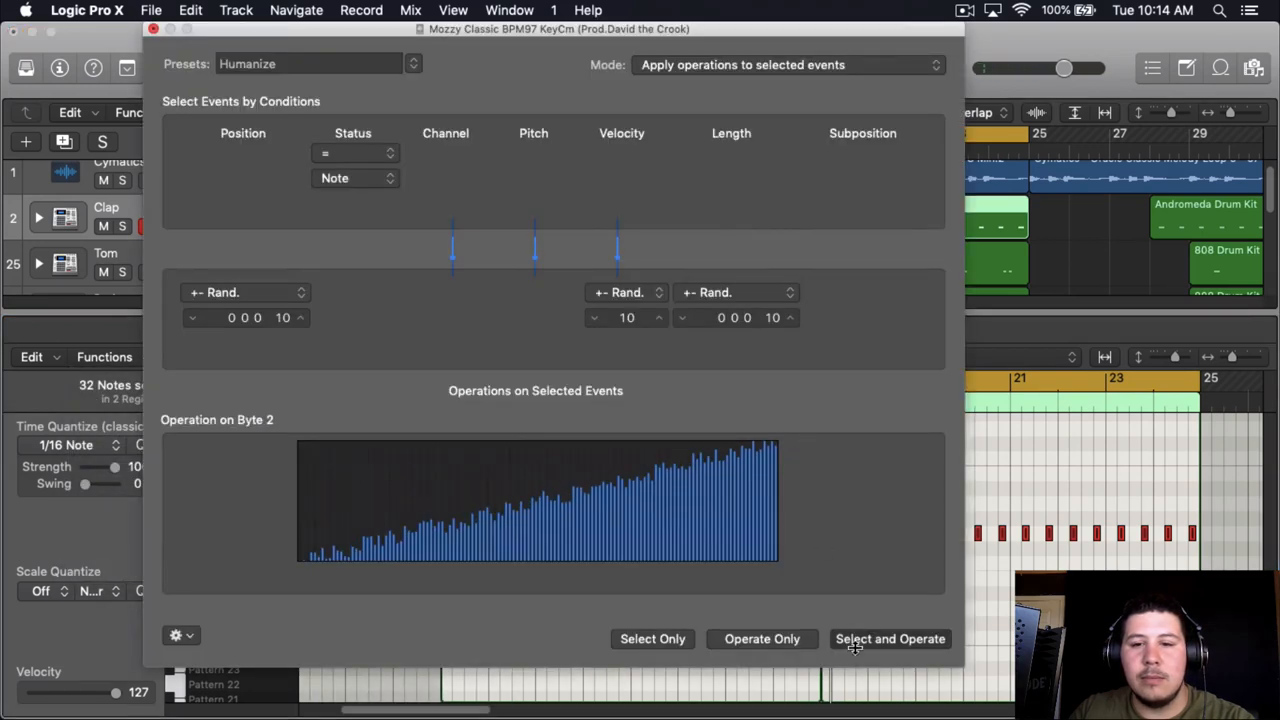
left_click(889, 638)
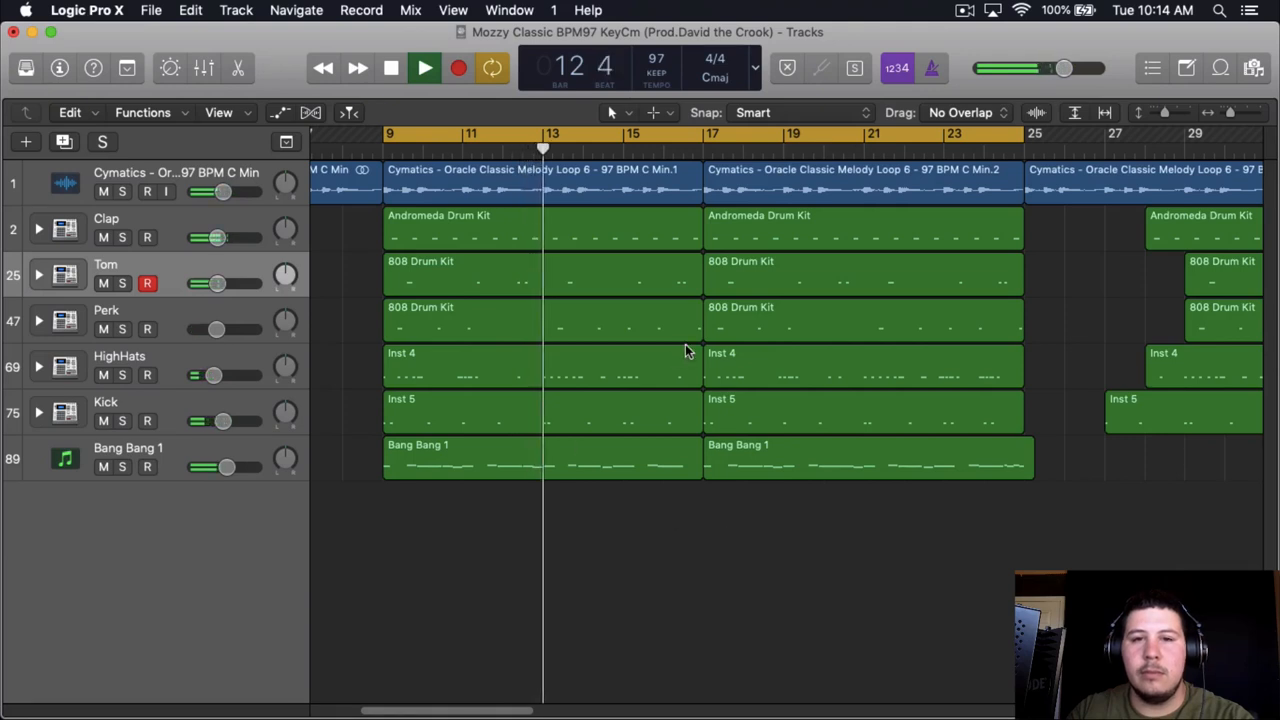
left_click(423, 67)
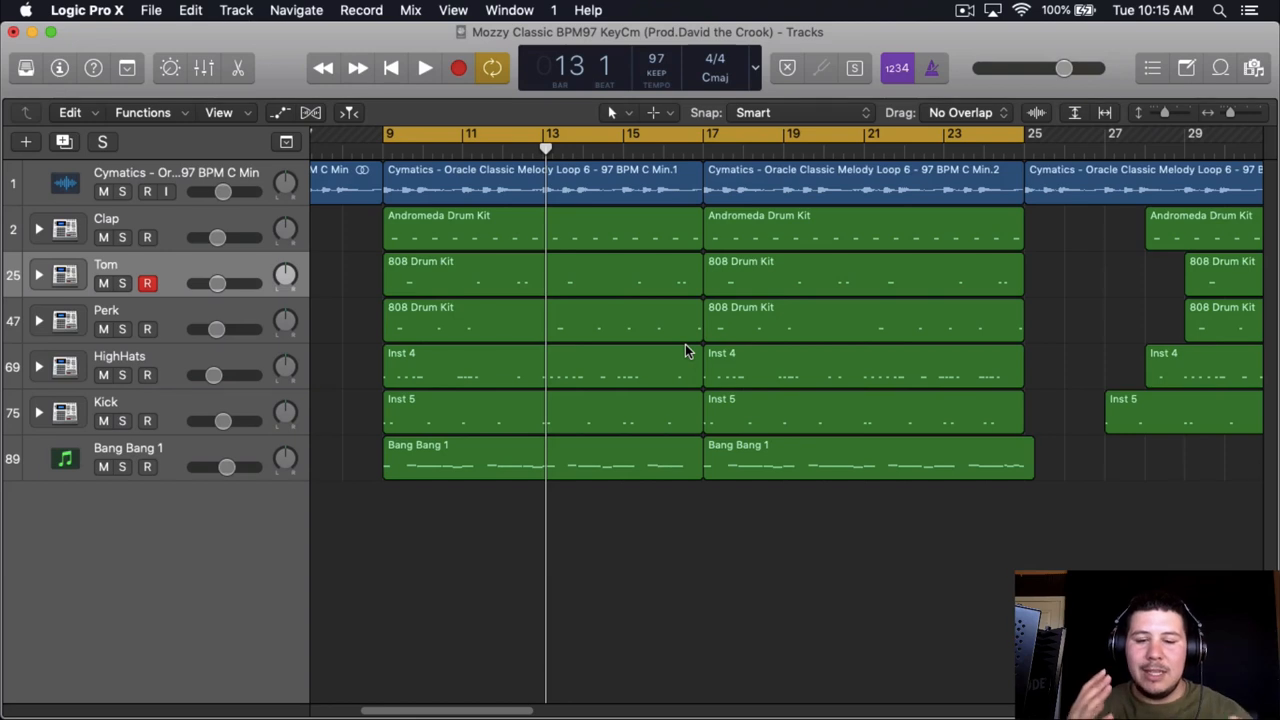
mouse_move(682, 536)
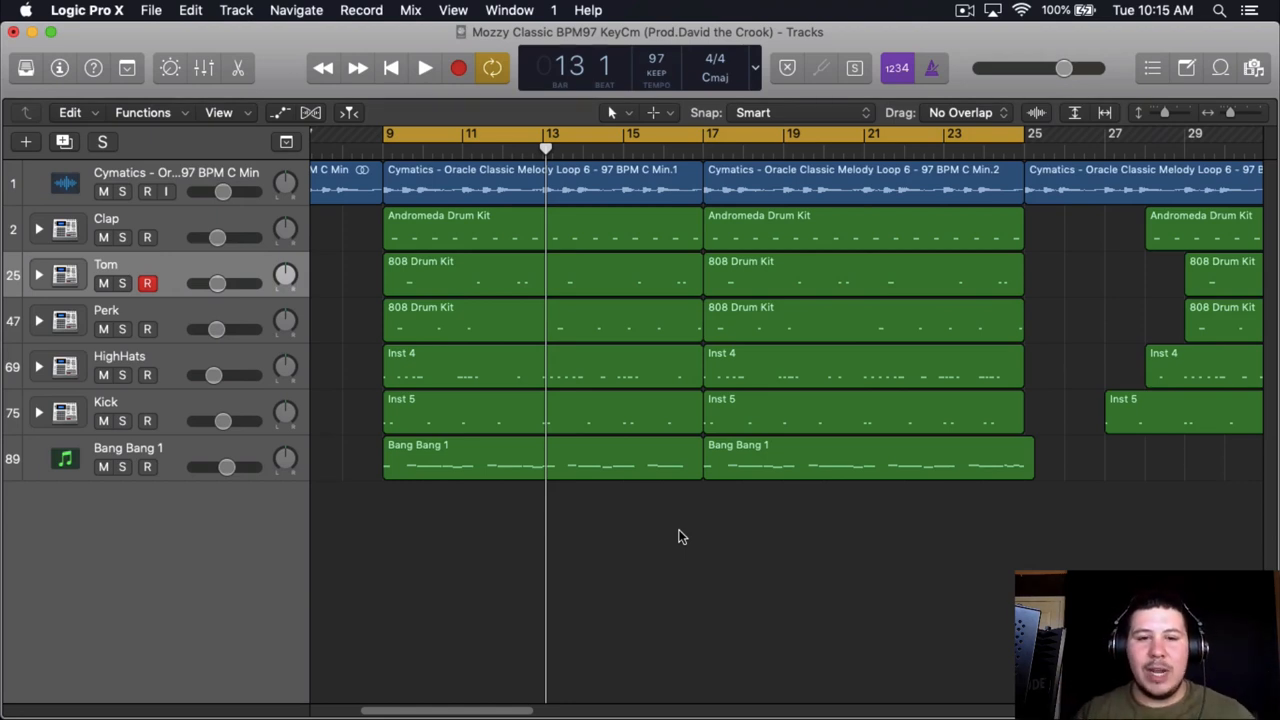
mouse_move(685, 533)
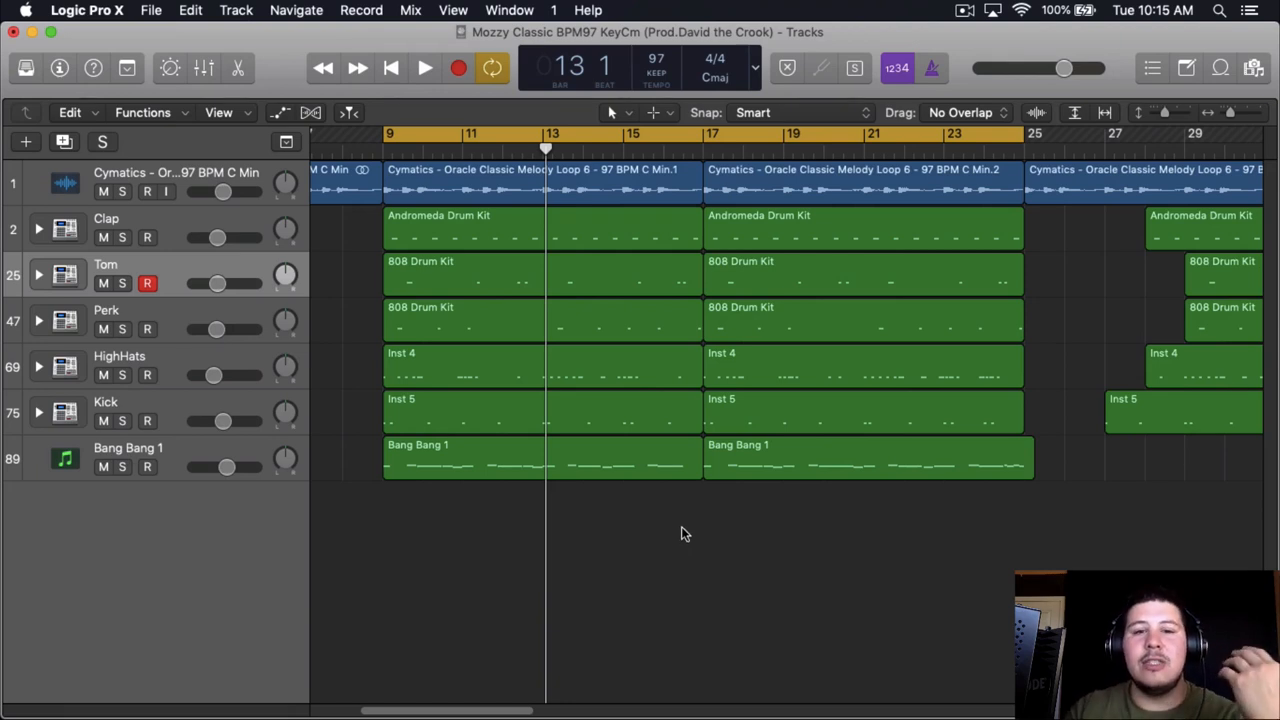
mouse_move(724, 517)
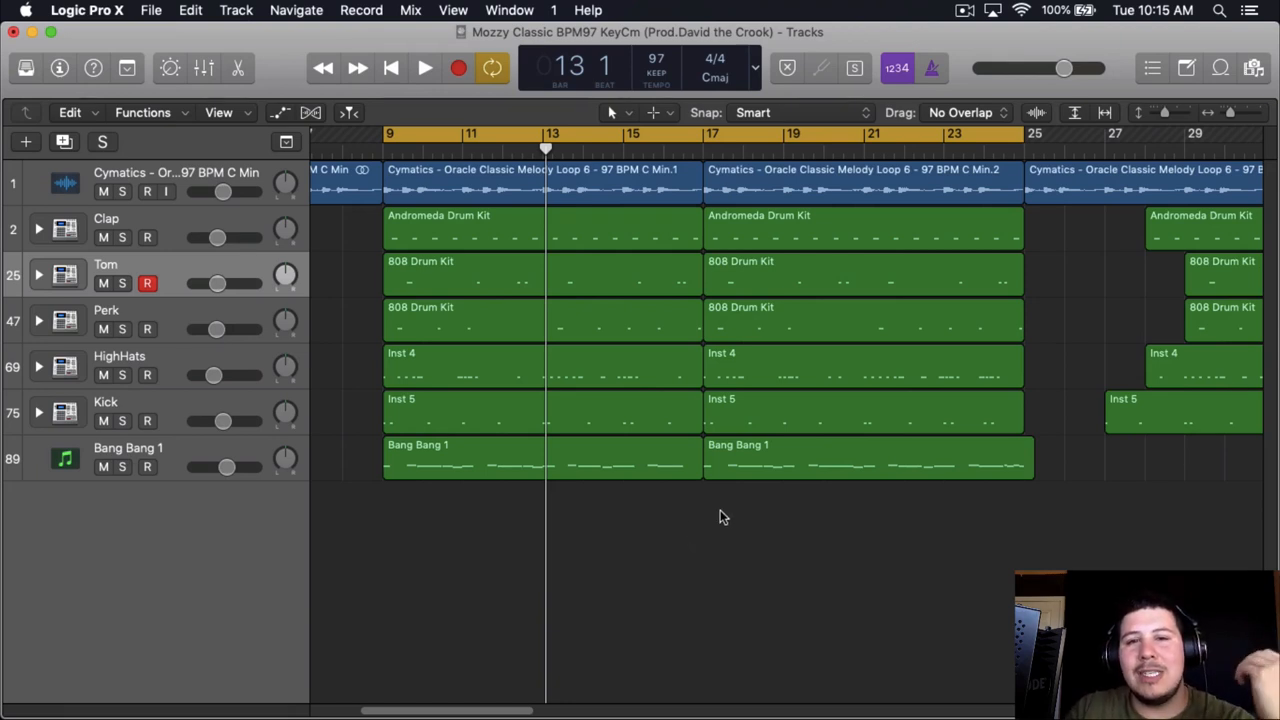